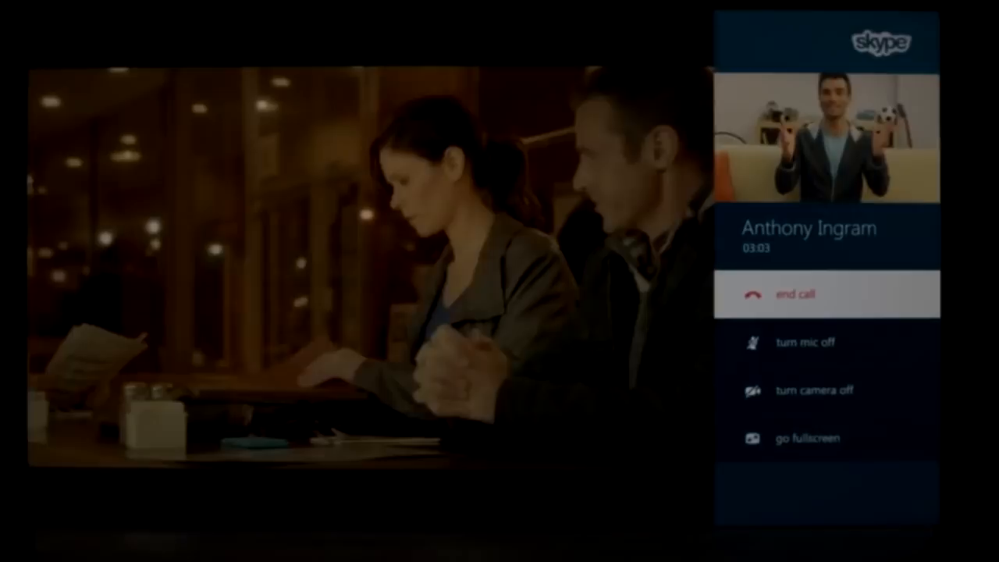
left_click(794, 294)
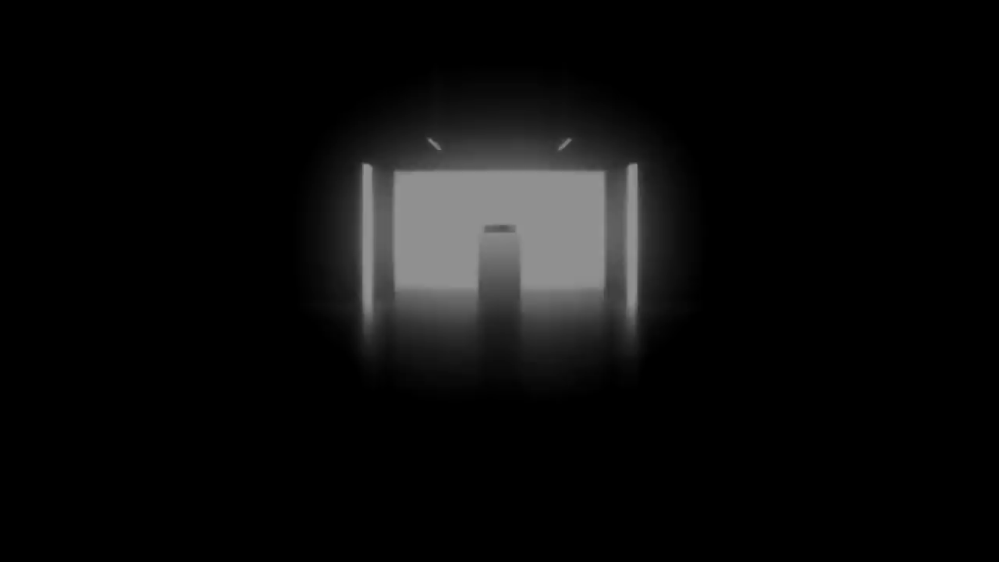